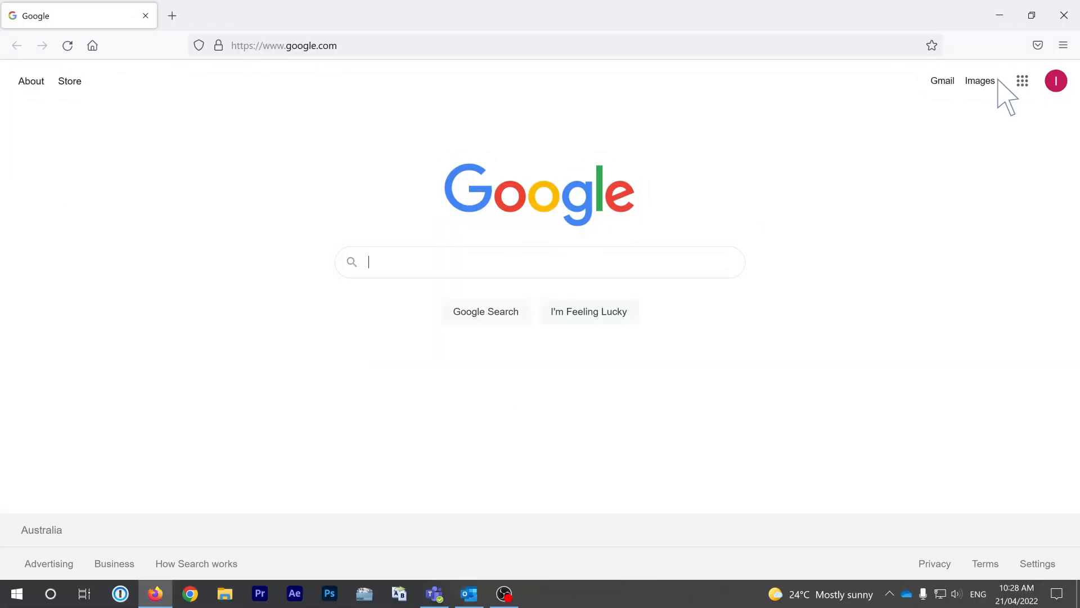
# Step: Reach Firefox's Privacy & Security settings and the history-clearing section
pyautogui.click(1063, 45)
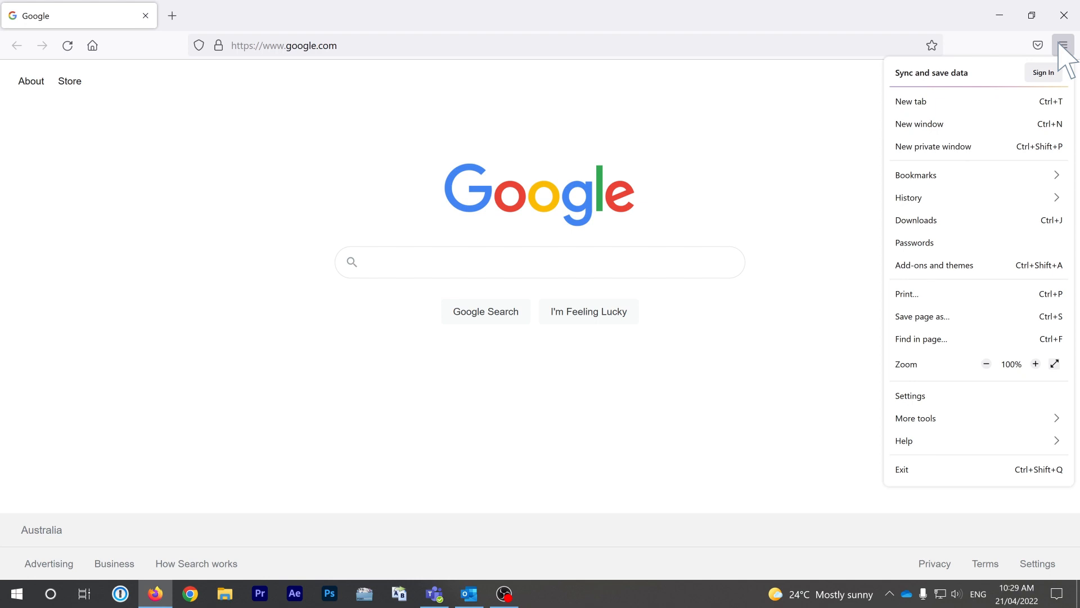
pyautogui.click(909, 396)
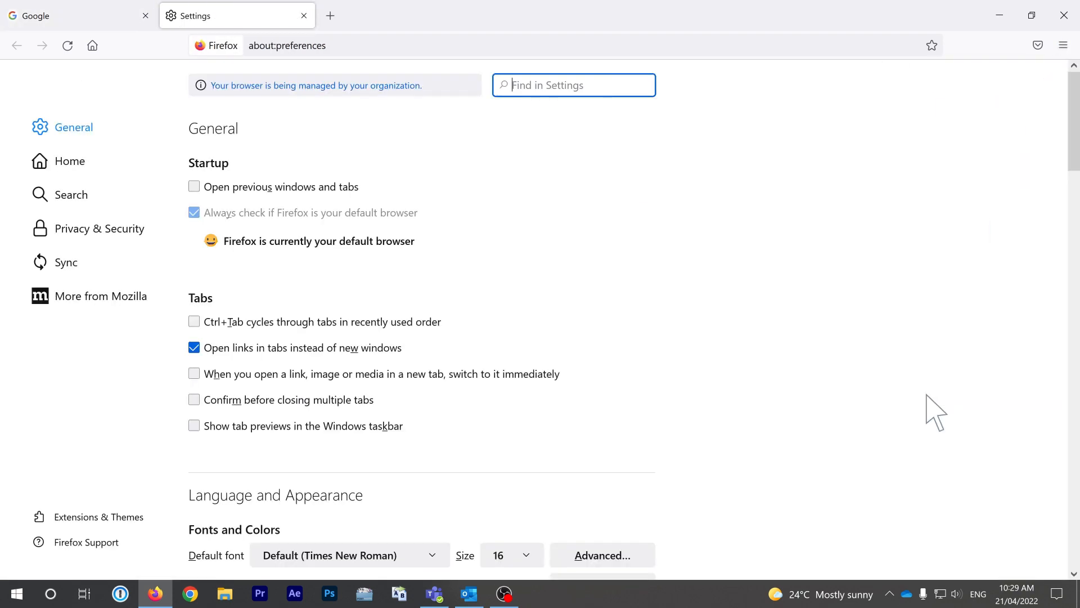
pyautogui.click(99, 228)
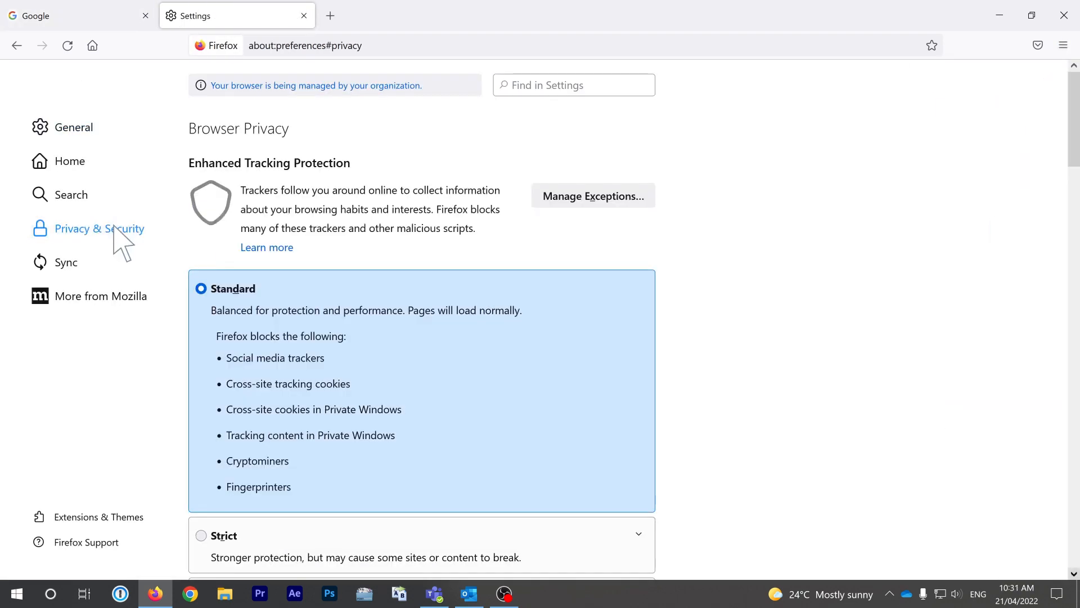
pyautogui.scroll(-3)
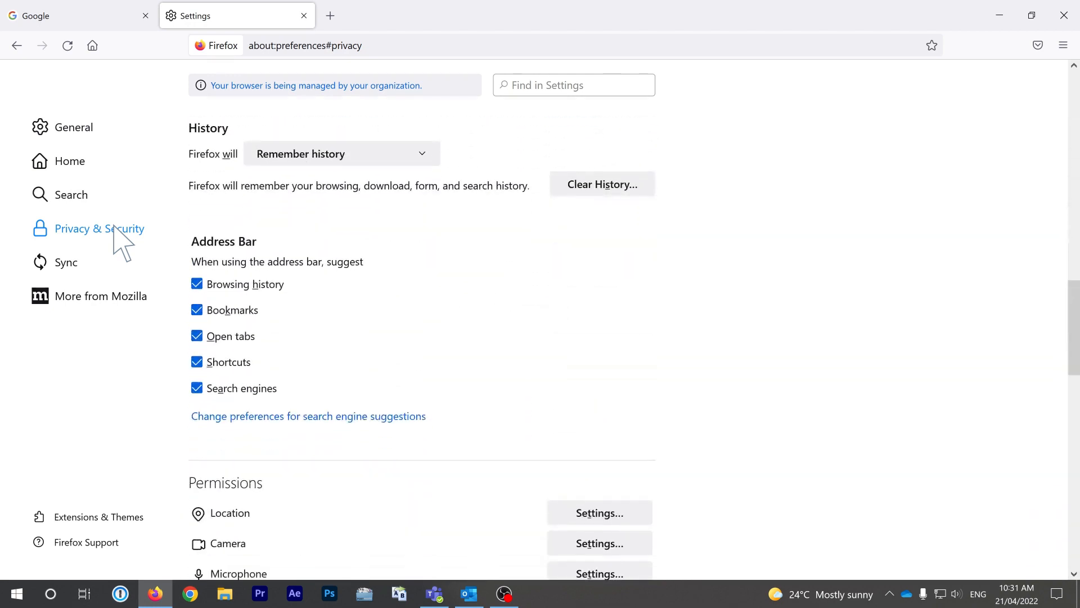
# Step: Show the Clear All History dialog with its time ranges, then Chrome's cookies and site data settings
pyautogui.click(602, 184)
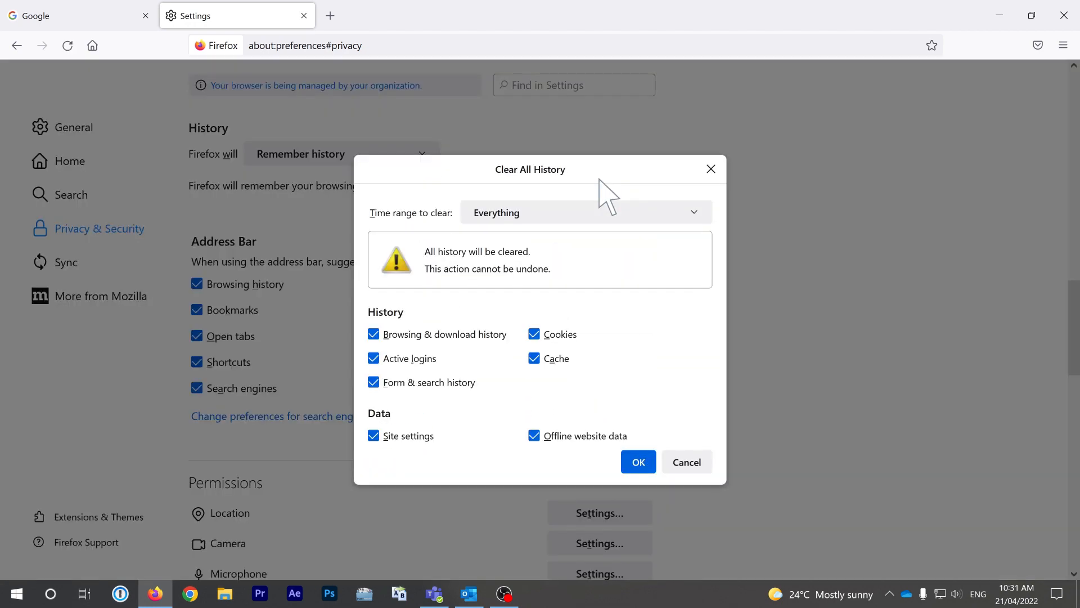
pyautogui.click(607, 213)
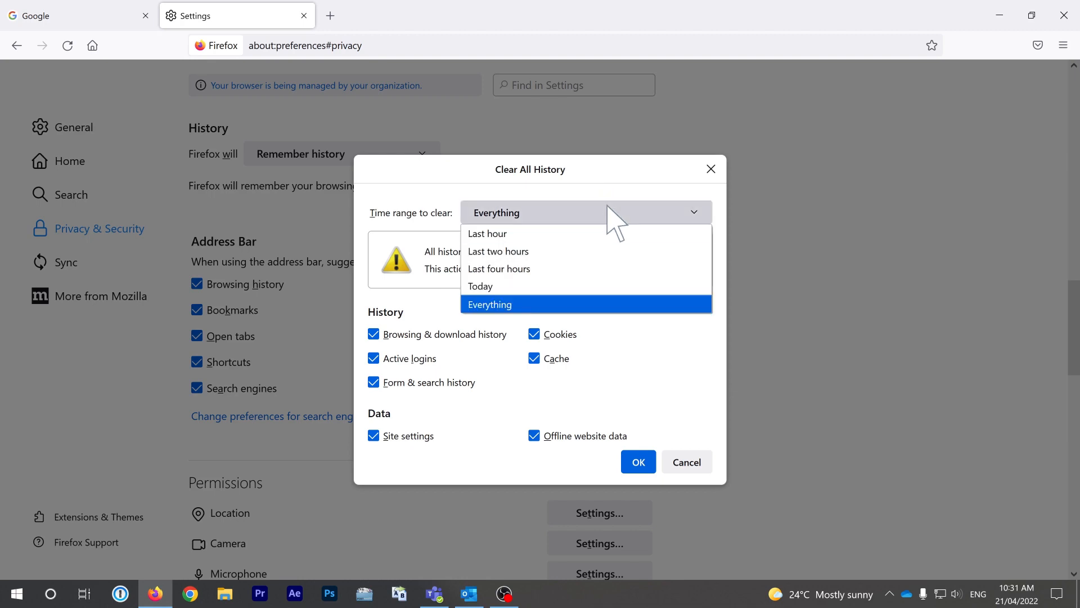
pyautogui.moveTo(500, 267)
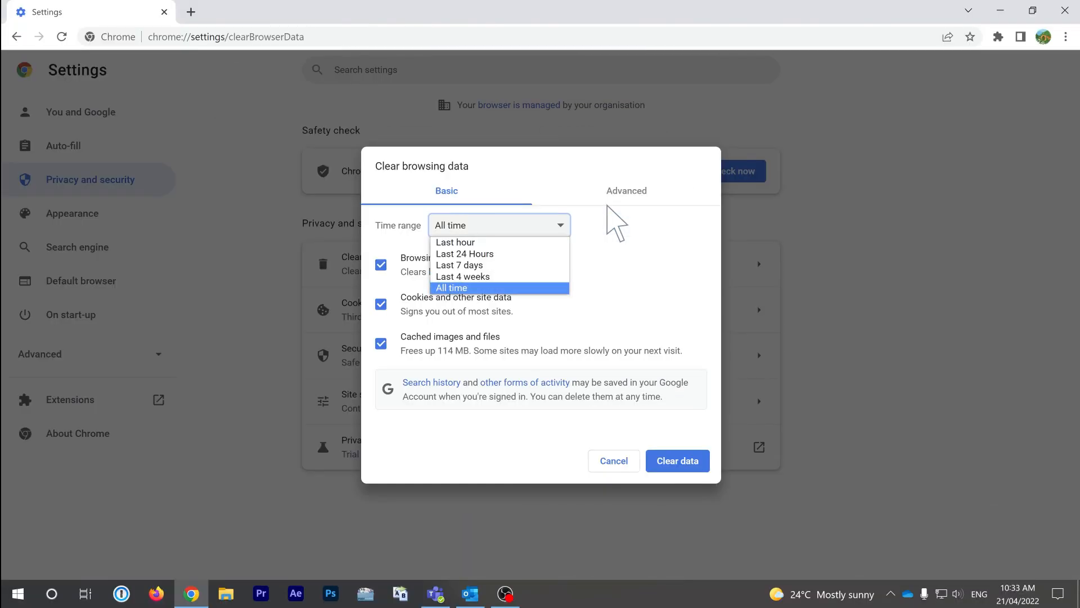
pyautogui.moveTo(614, 252)
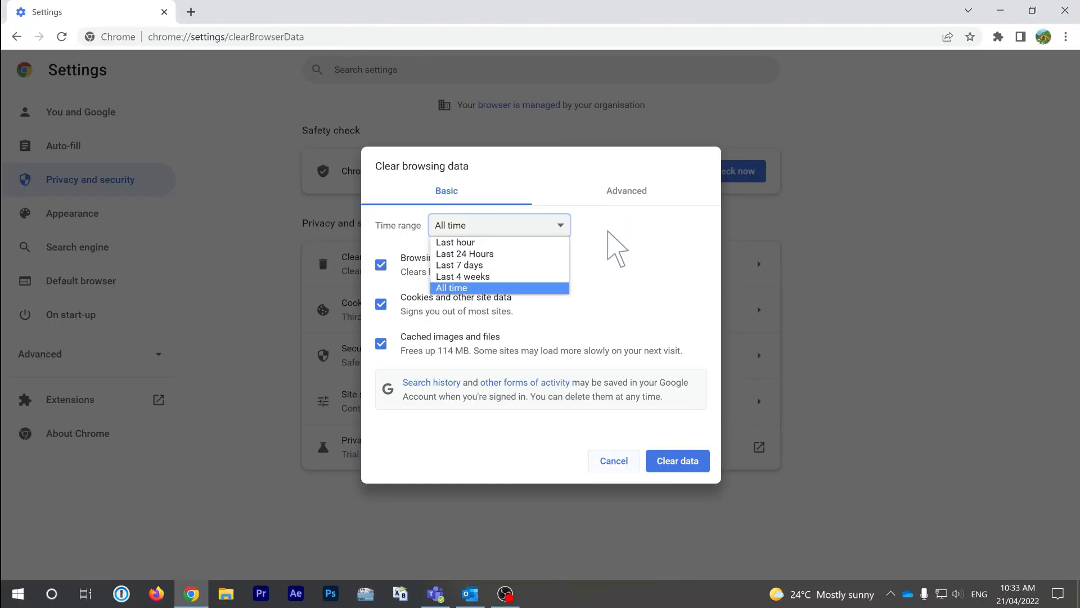
pyautogui.click(614, 461)
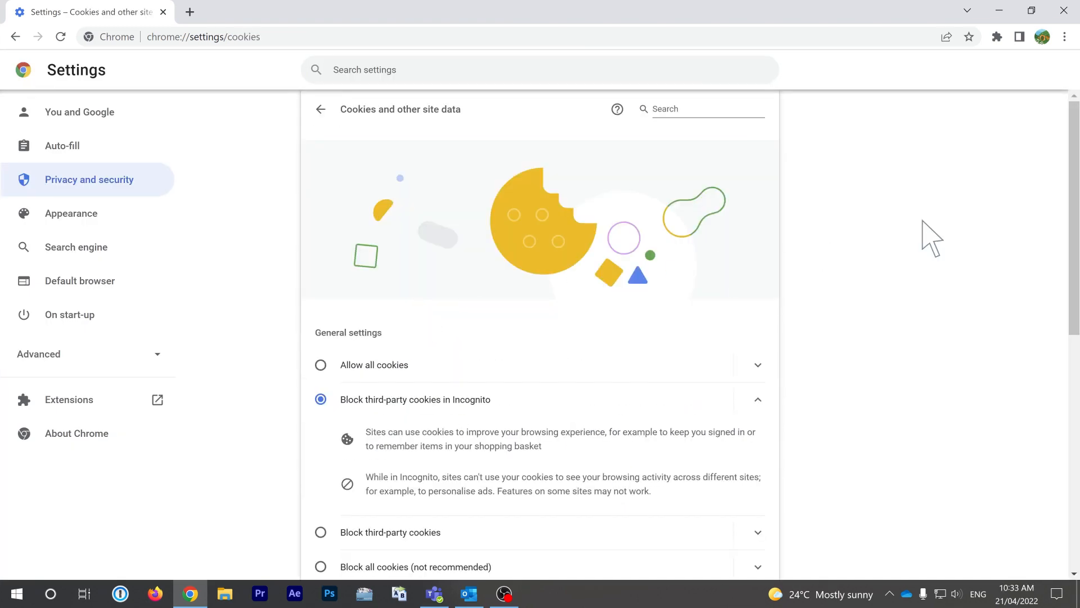
# Step: Scroll through Chrome's cookie options down to the empty custom per-site behaviour lists
pyautogui.scroll(-3)
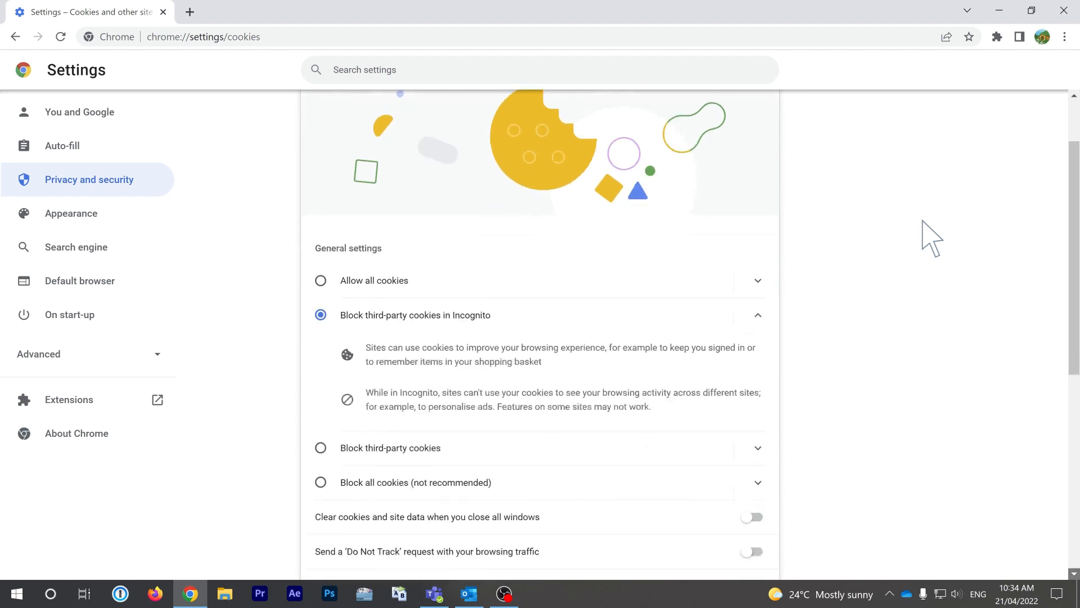
pyautogui.scroll(-3)
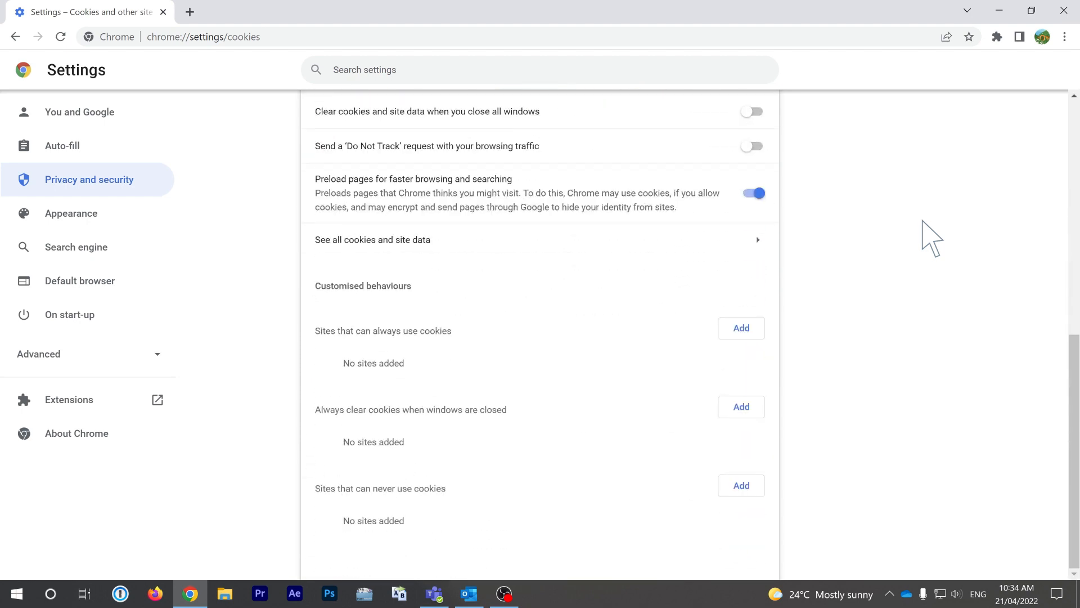